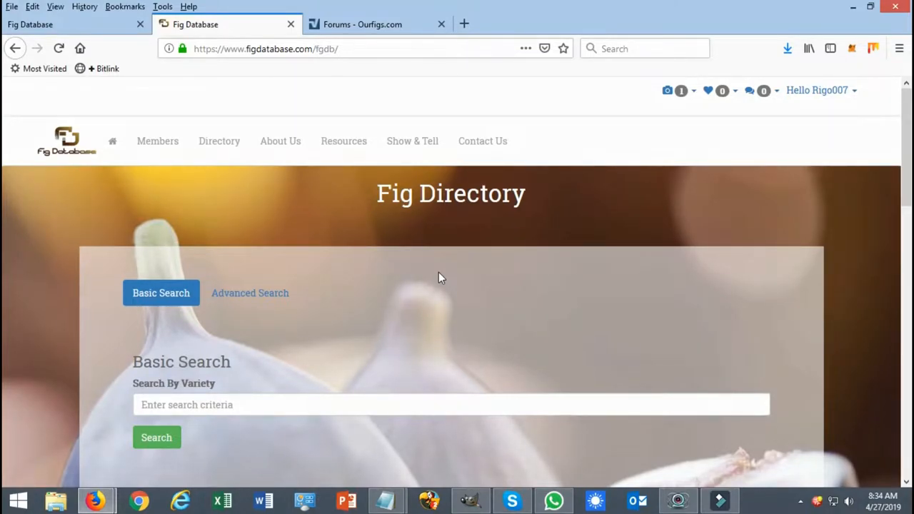
{"action": "mouse_move", "coordinate": [220, 141]}
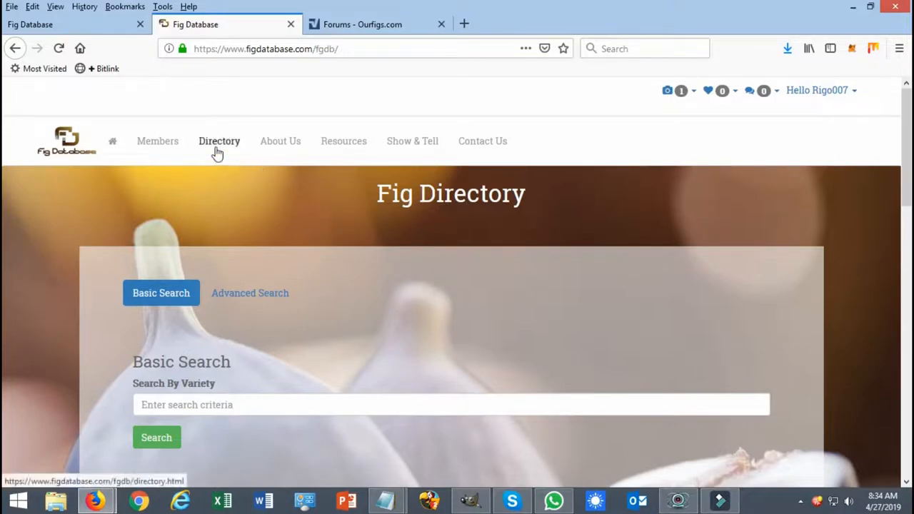
Show the 1 Female variety's details page from the Fig Variety Directory.
{"action": "left_click", "coordinate": [220, 141]}
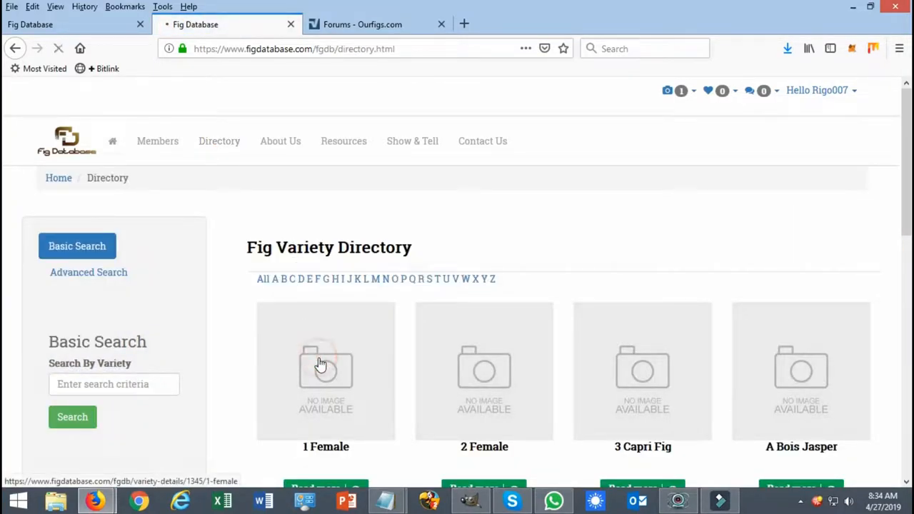
{"action": "left_click", "coordinate": [326, 371]}
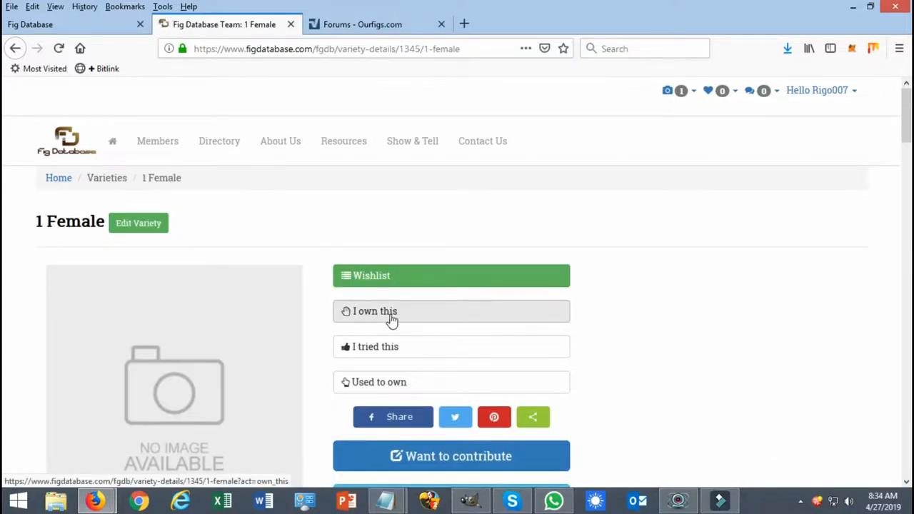
{"action": "mouse_move", "coordinate": [446, 317]}
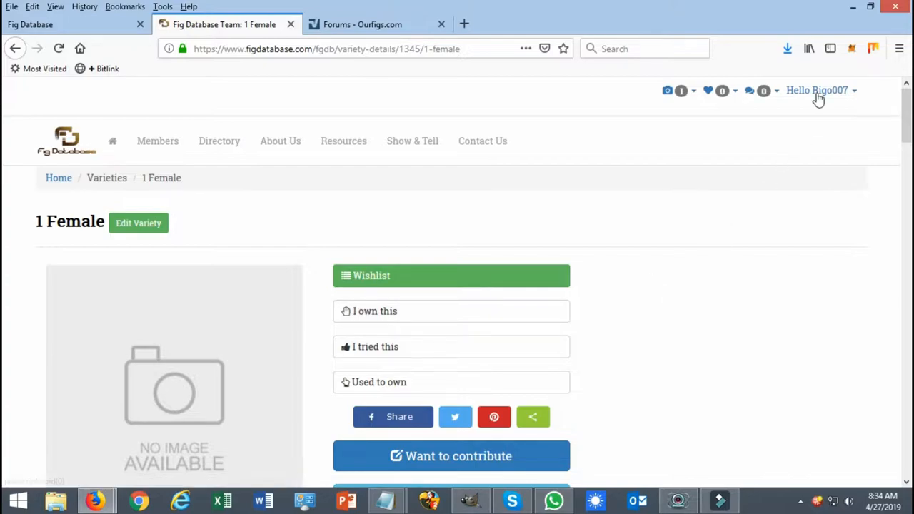
Show the Dashboard's I own this list of six varieties, down to Marseilles Black VS.
{"action": "left_click", "coordinate": [817, 90]}
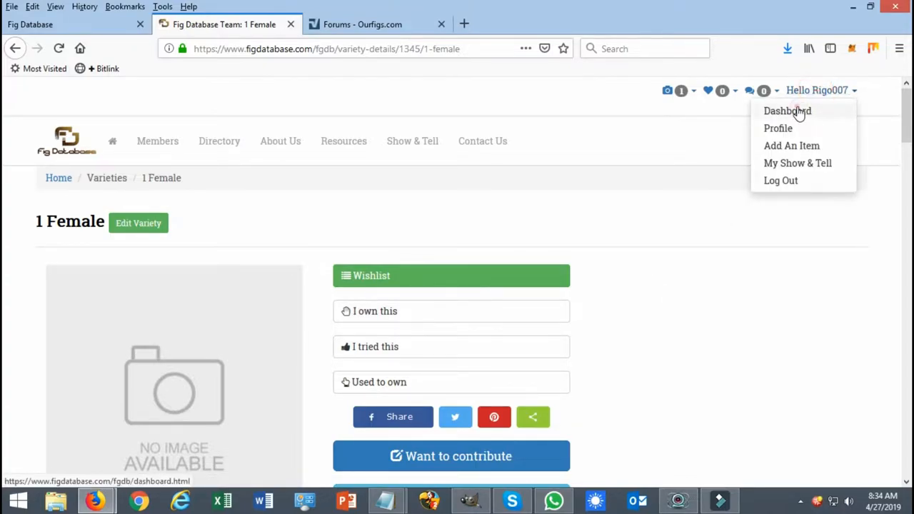
{"action": "left_click", "coordinate": [787, 111]}
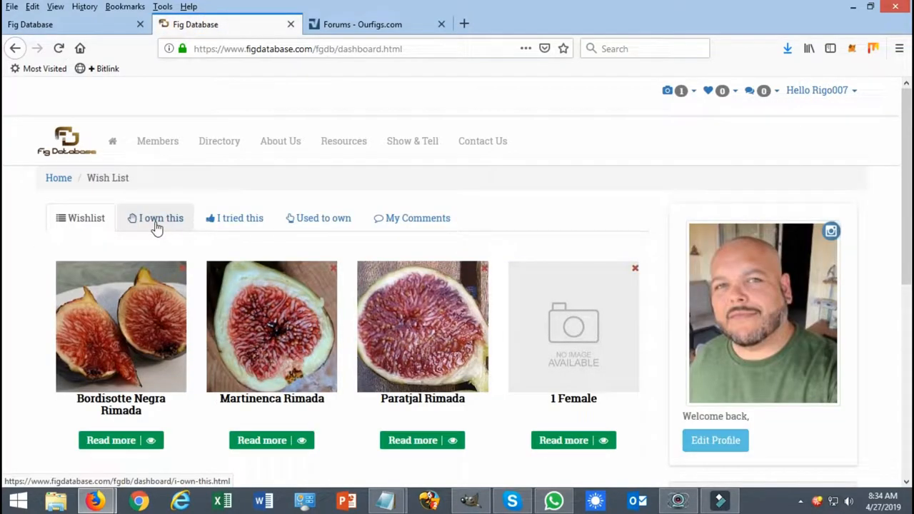
{"action": "left_click", "coordinate": [160, 217]}
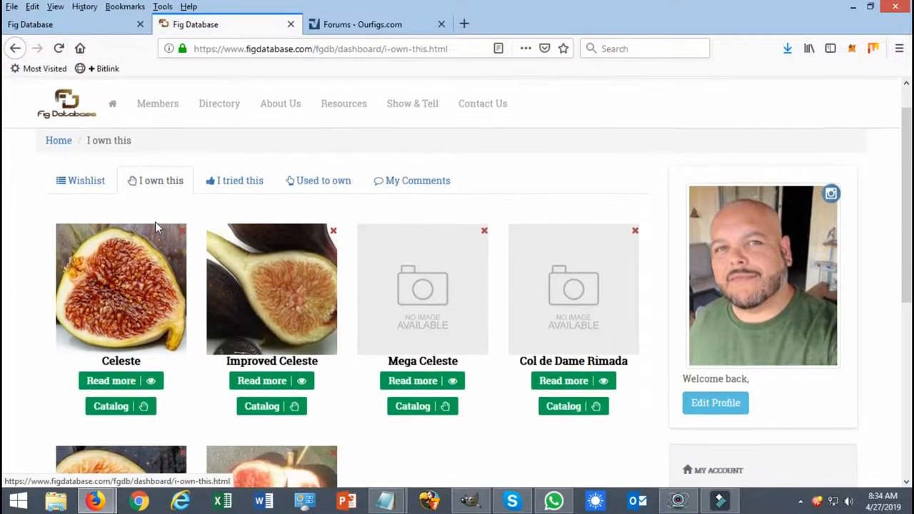
{"action": "scroll", "scroll_direction": "down", "scroll_amount": 3}
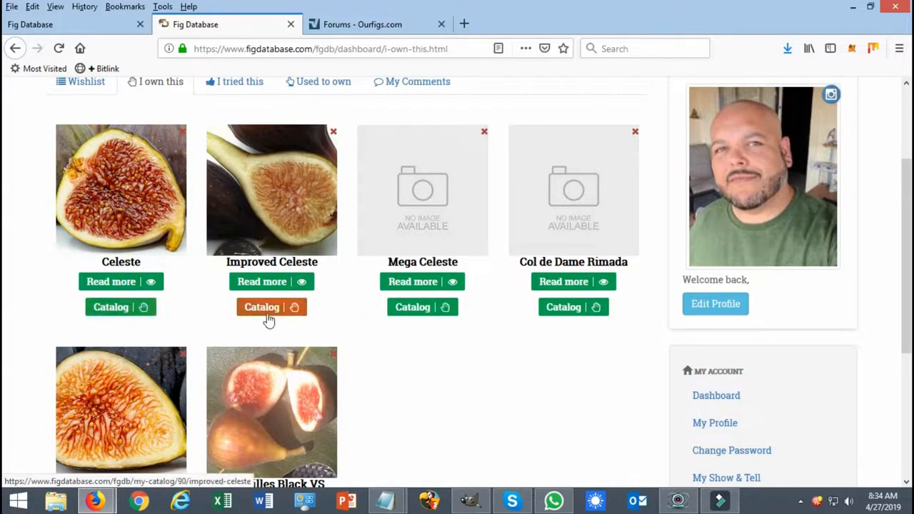
{"action": "scroll", "scroll_direction": "down", "scroll_amount": 3}
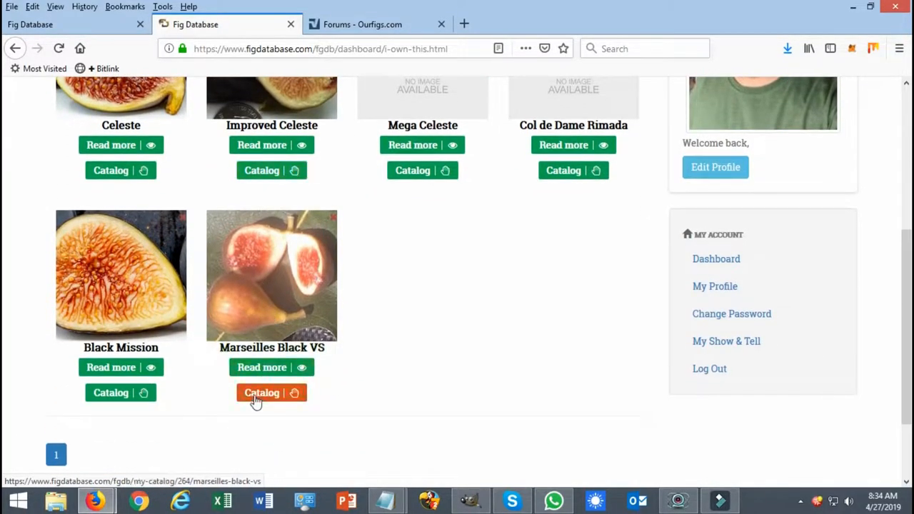
View the My Catalog record for Marseilles Black VS: source, dates, quantity, location, container size.
{"action": "left_click", "coordinate": [272, 393]}
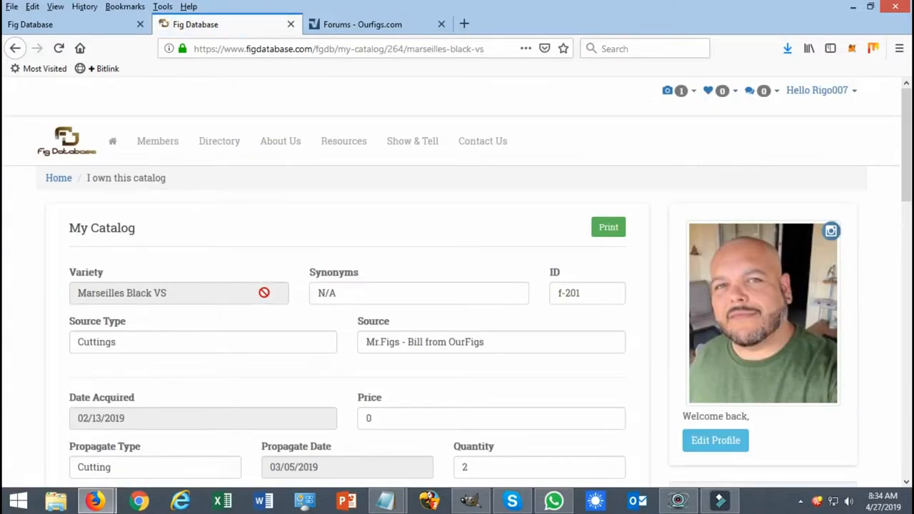
{"action": "scroll", "scroll_direction": "down", "scroll_amount": 3}
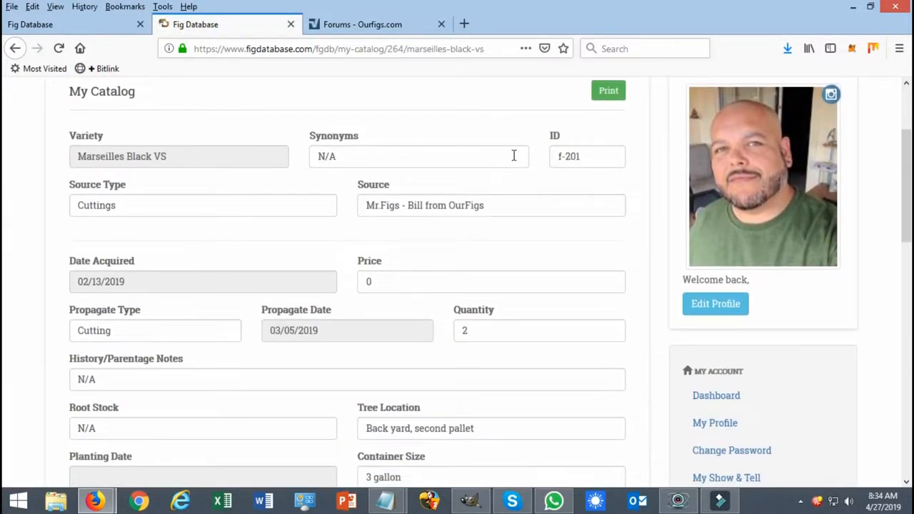
{"action": "mouse_move", "coordinate": [338, 247]}
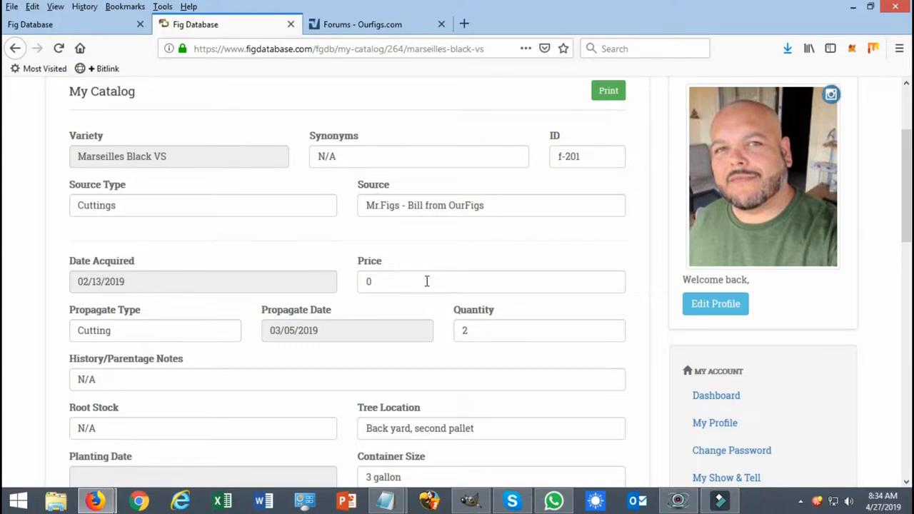
{"action": "scroll", "scroll_direction": "down", "scroll_amount": 3}
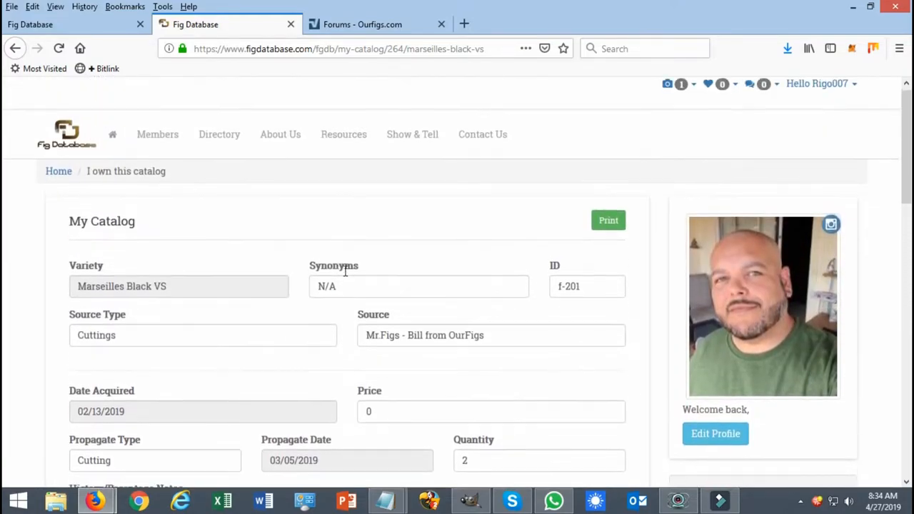
{"action": "scroll", "scroll_direction": "down", "scroll_amount": 3}
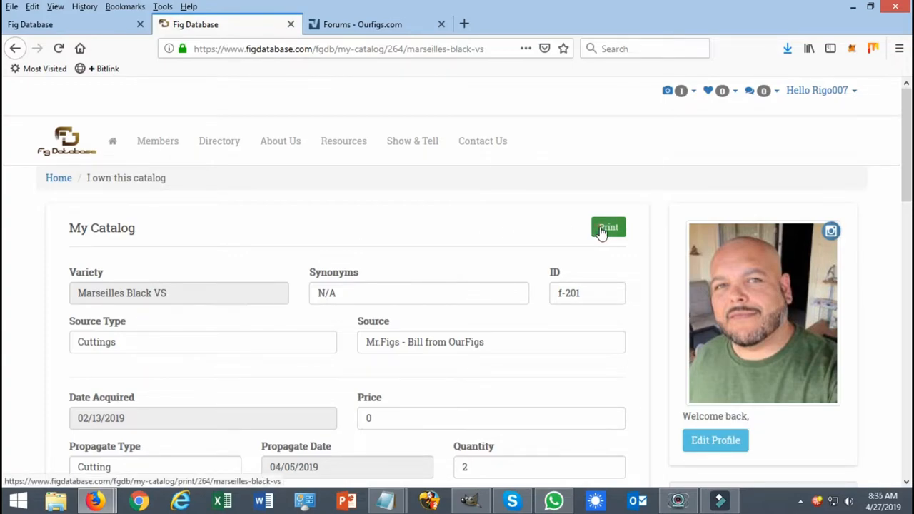
Show the printable Marseilles Black VS catalog page with growing notes, taste, productivity and share buttons.
{"action": "left_click", "coordinate": [609, 227]}
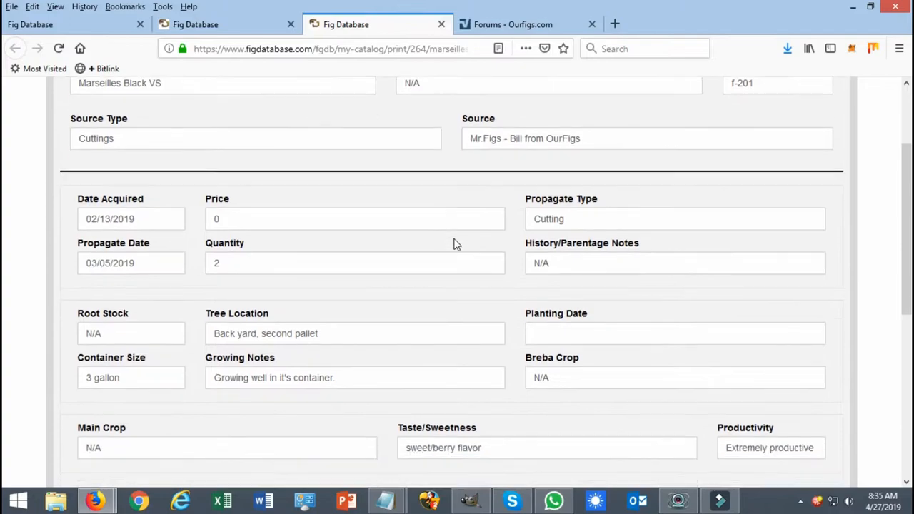
{"action": "scroll", "scroll_direction": "up", "scroll_amount": 3}
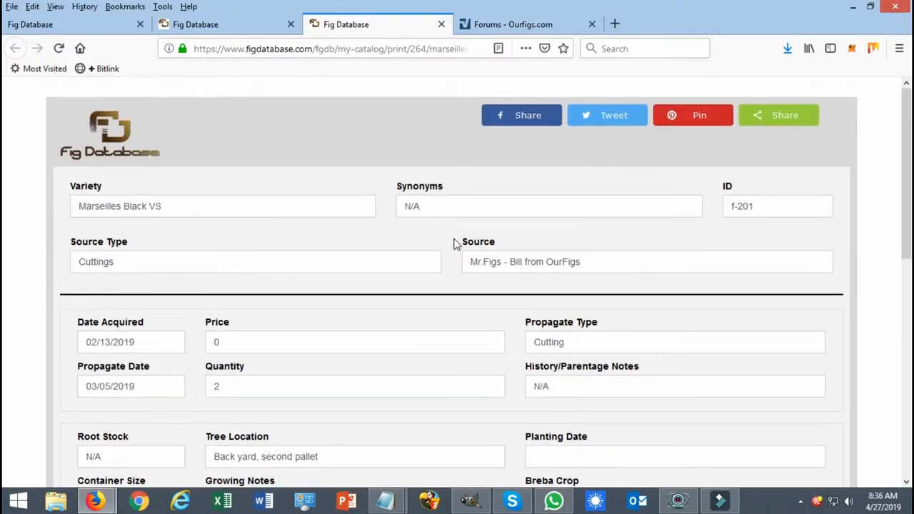
{"action": "mouse_move", "coordinate": [485, 300]}
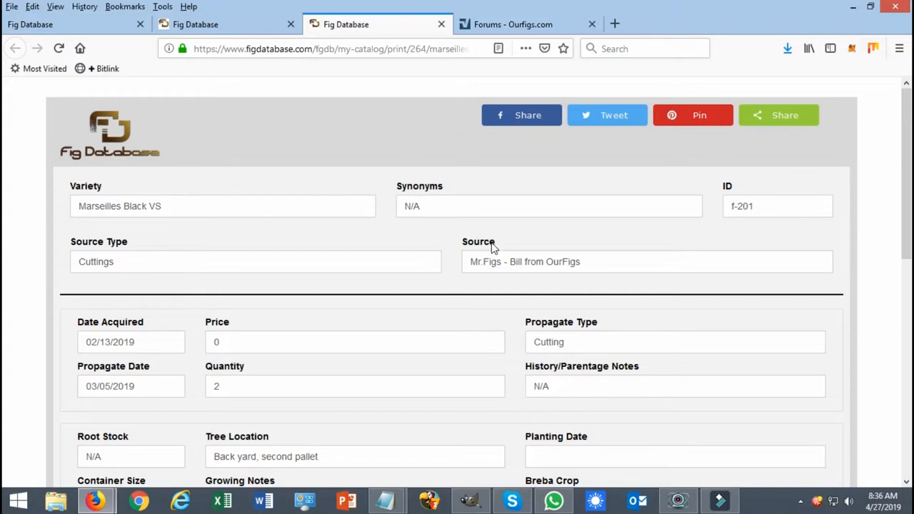
{"action": "mouse_move", "coordinate": [782, 117]}
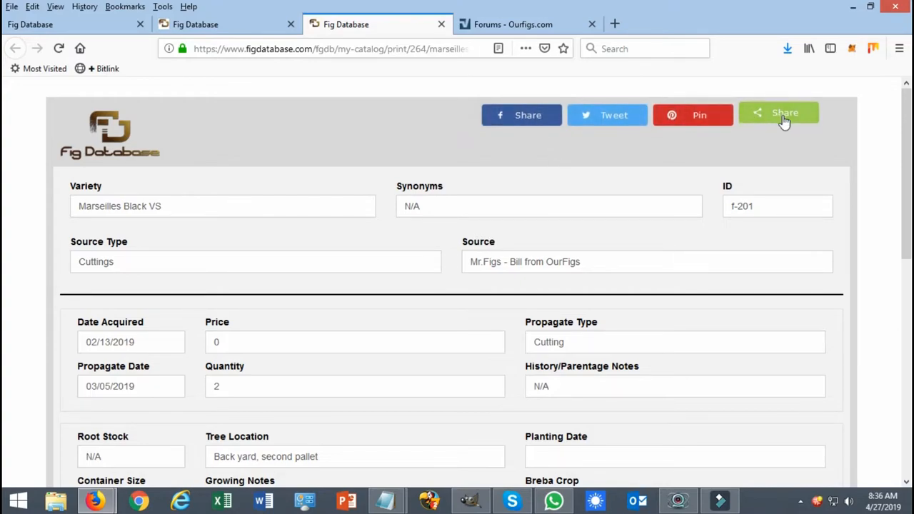
{"action": "mouse_move", "coordinate": [522, 114]}
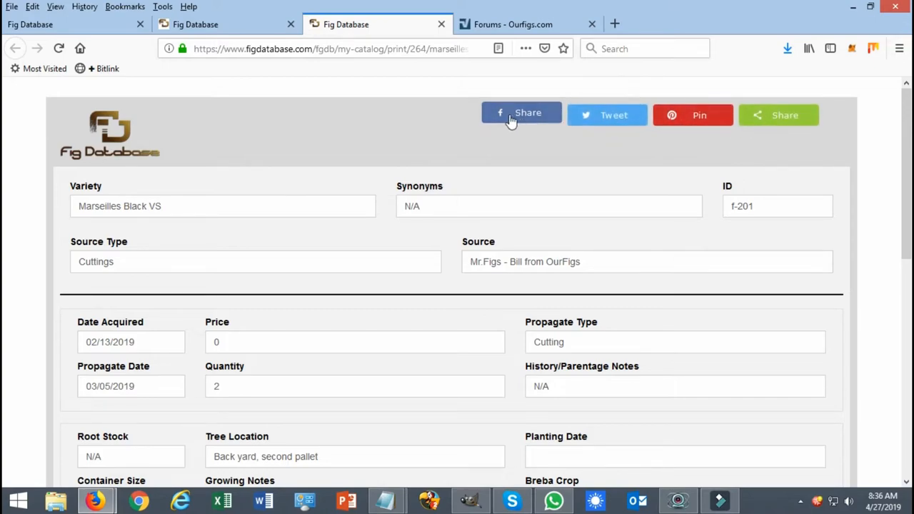
{"action": "mouse_move", "coordinate": [385, 156]}
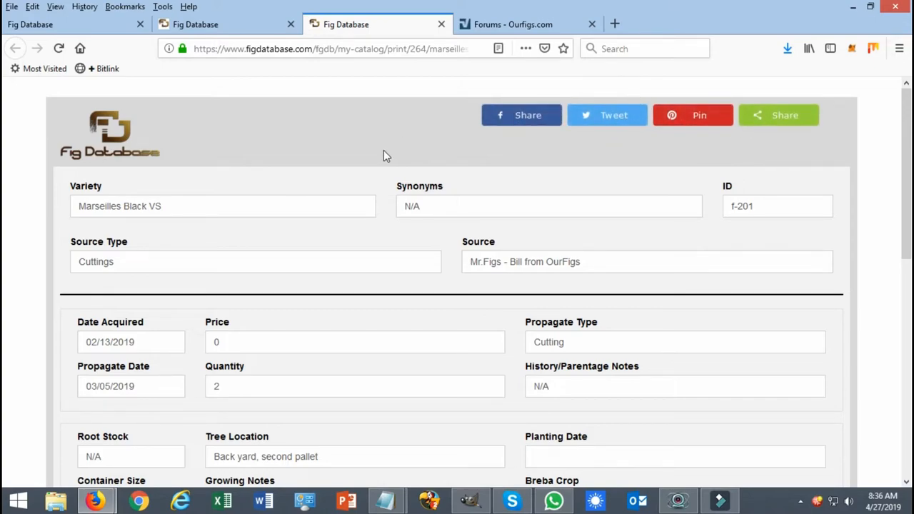